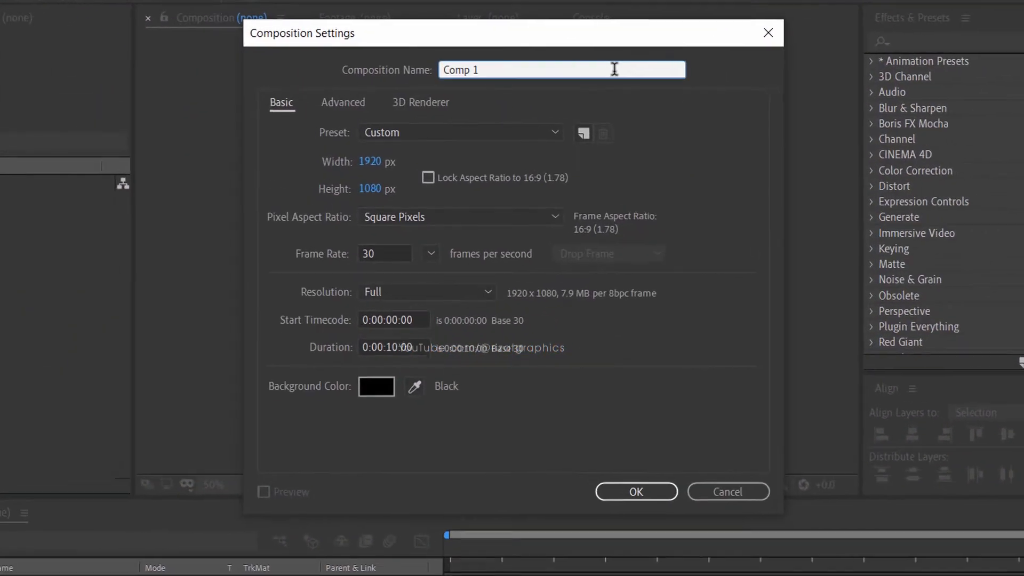
Name the composition Blurry Mask, keep 1920×1080 and 0:00:10:00, and confirm.
type("Blurry Mask")
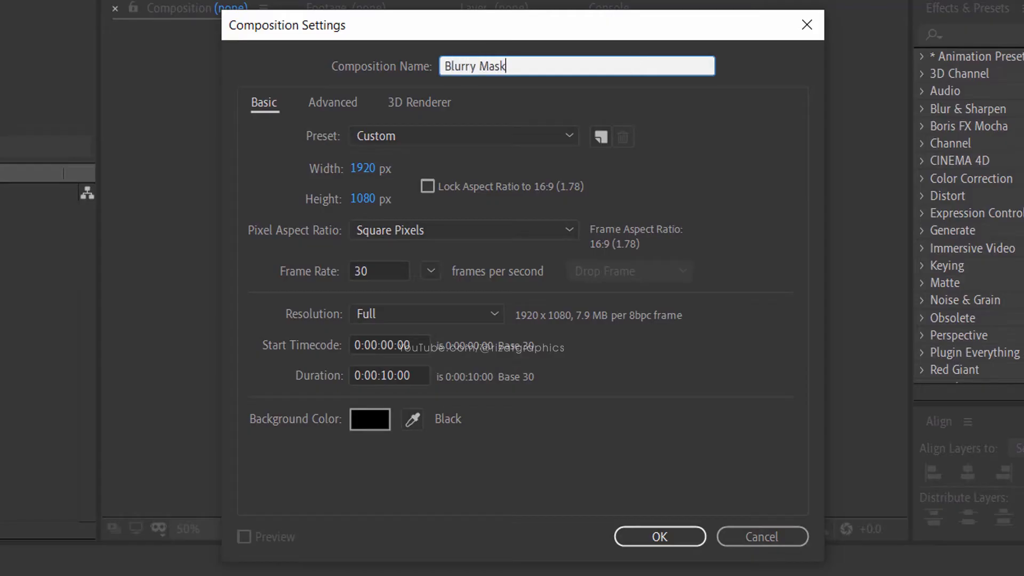
left_click(378, 169)
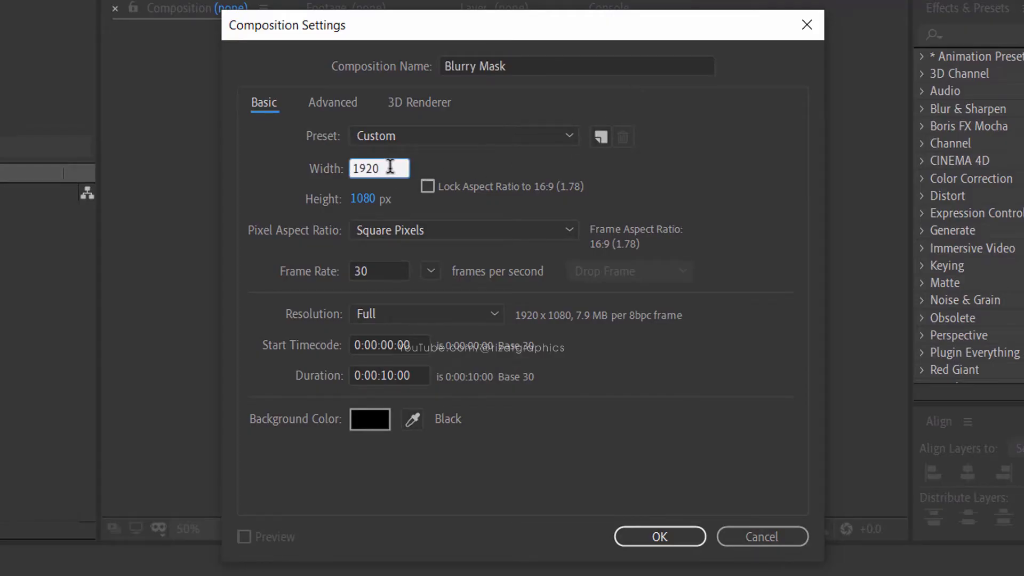
left_click(378, 199)
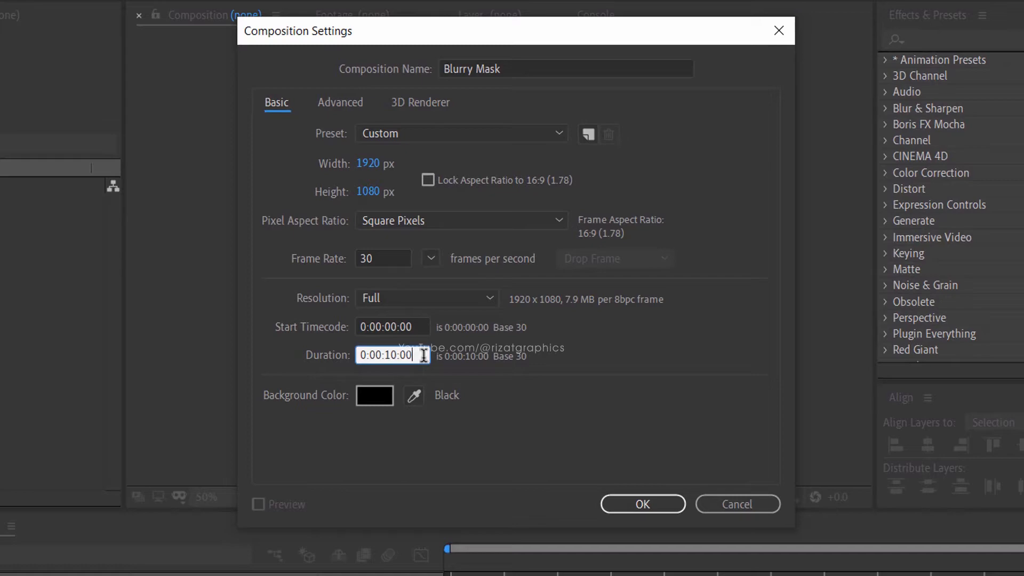
left_click(642, 503)
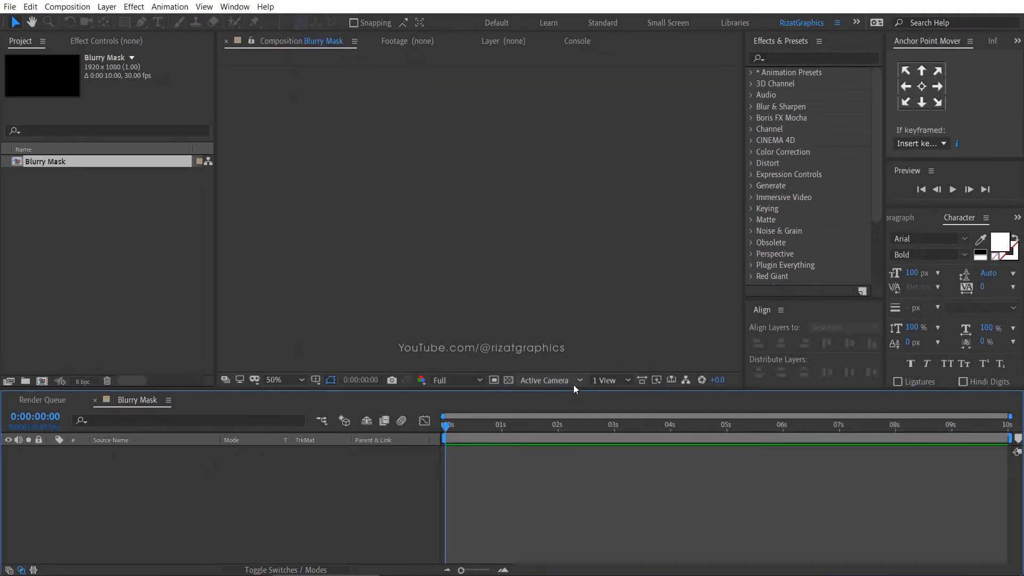
Import the fruit JPG from the Desktop into the project.
left_click(10, 7)
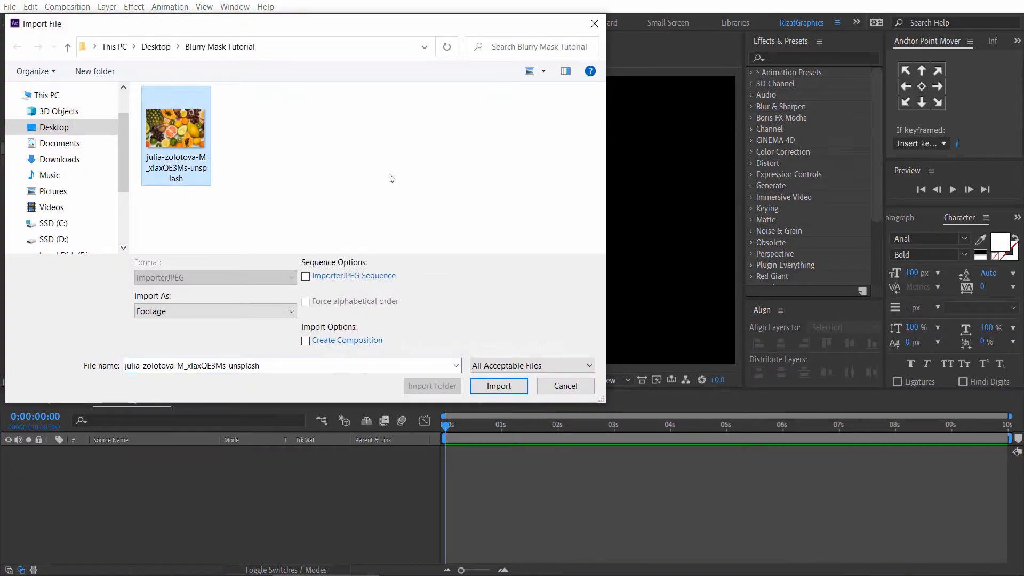
left_click(499, 385)
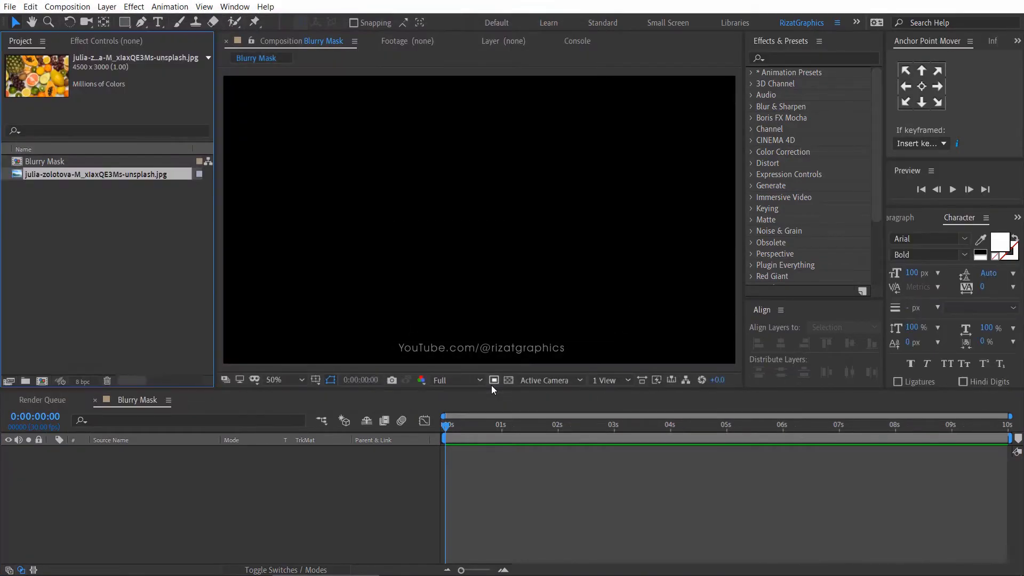
left_click(68, 7)
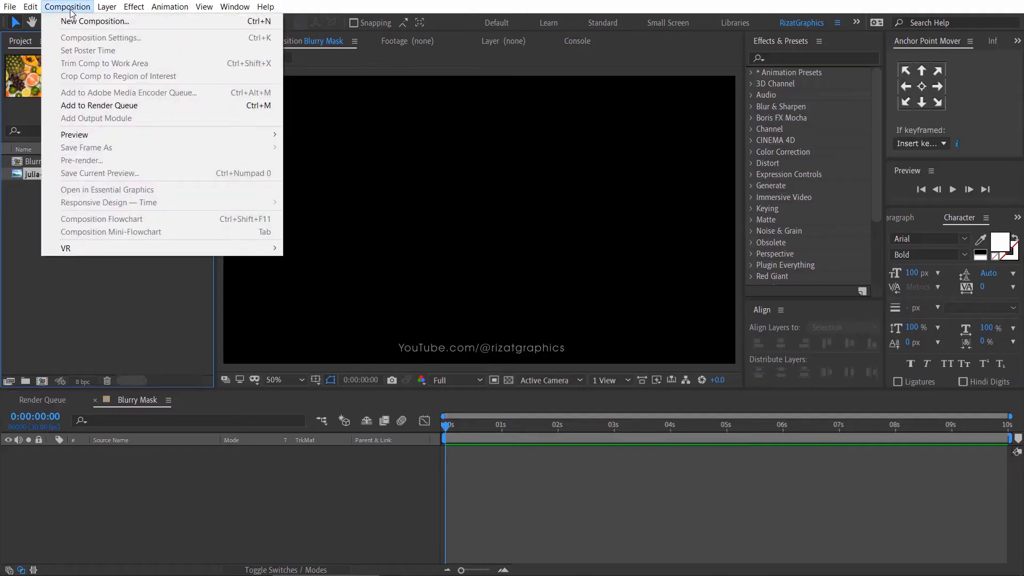
Create a composition named Image01 and drop the fruit photo into it.
left_click(95, 21)
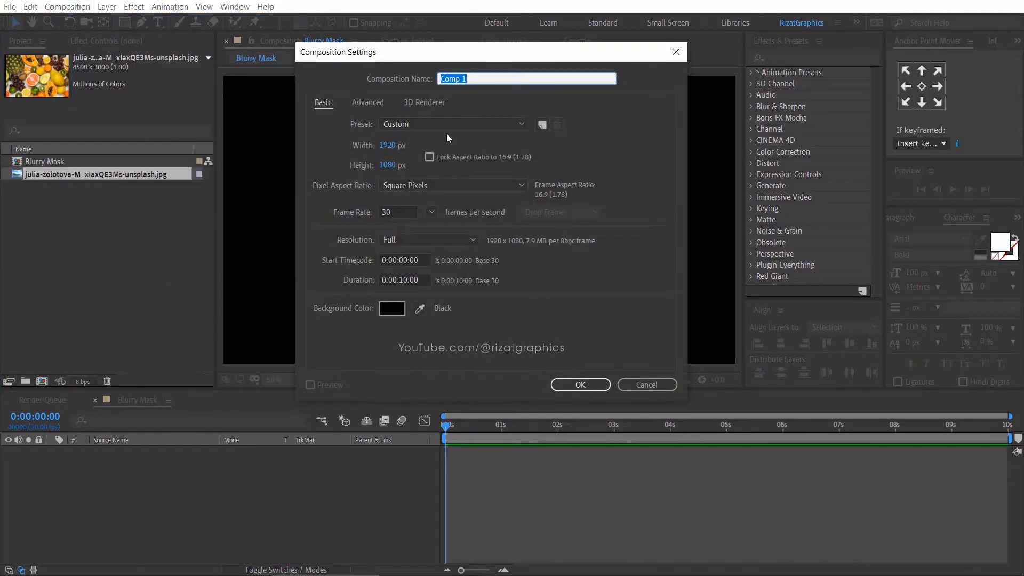
type("Com")
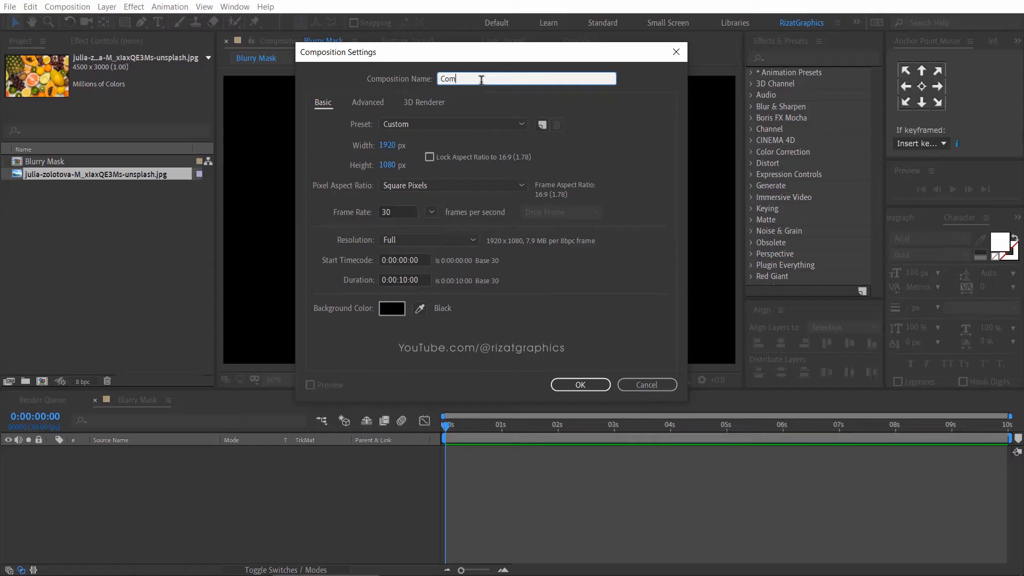
type("Image01")
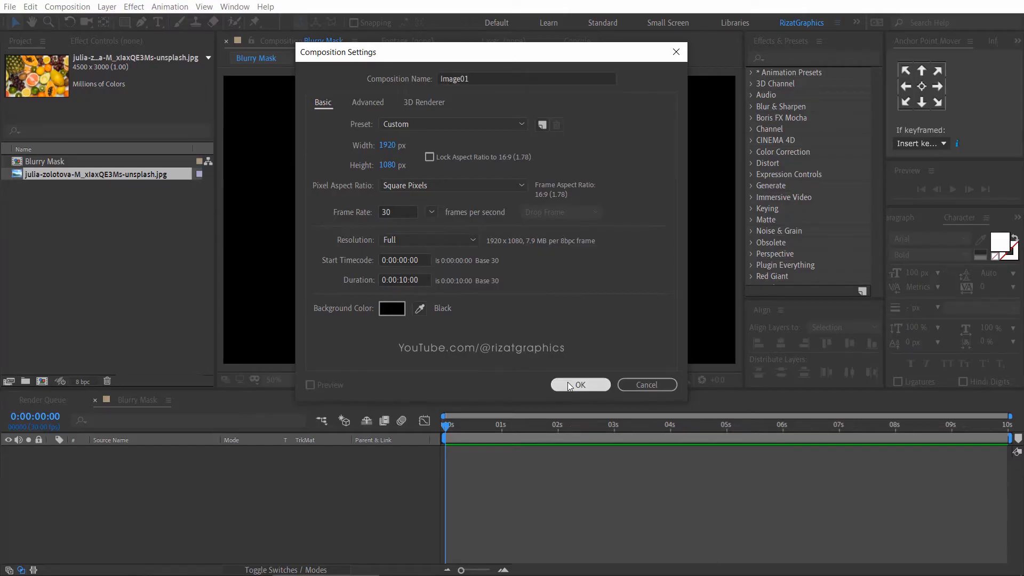
left_click(578, 385)
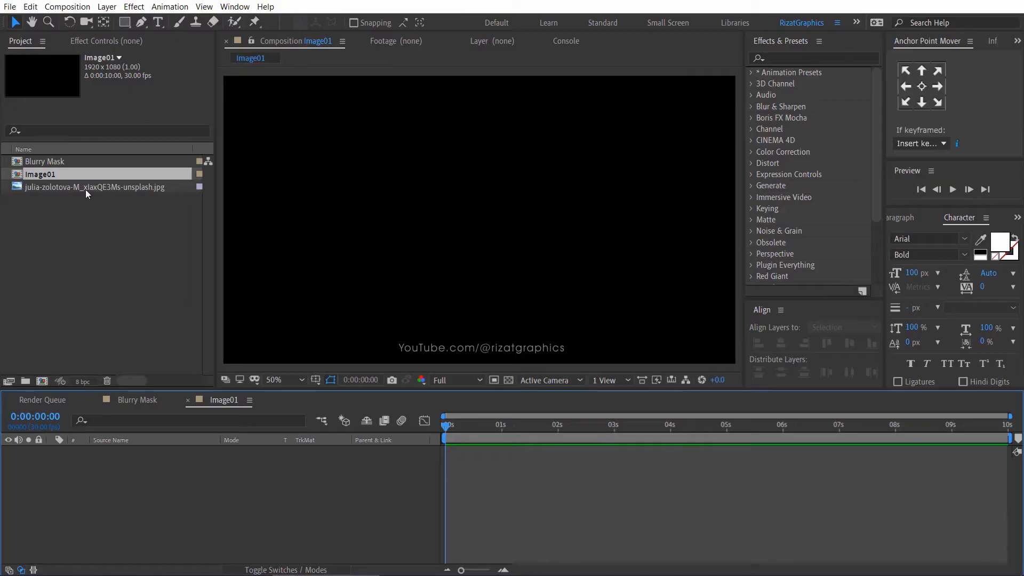
left_click_drag(95, 187, 157, 451)
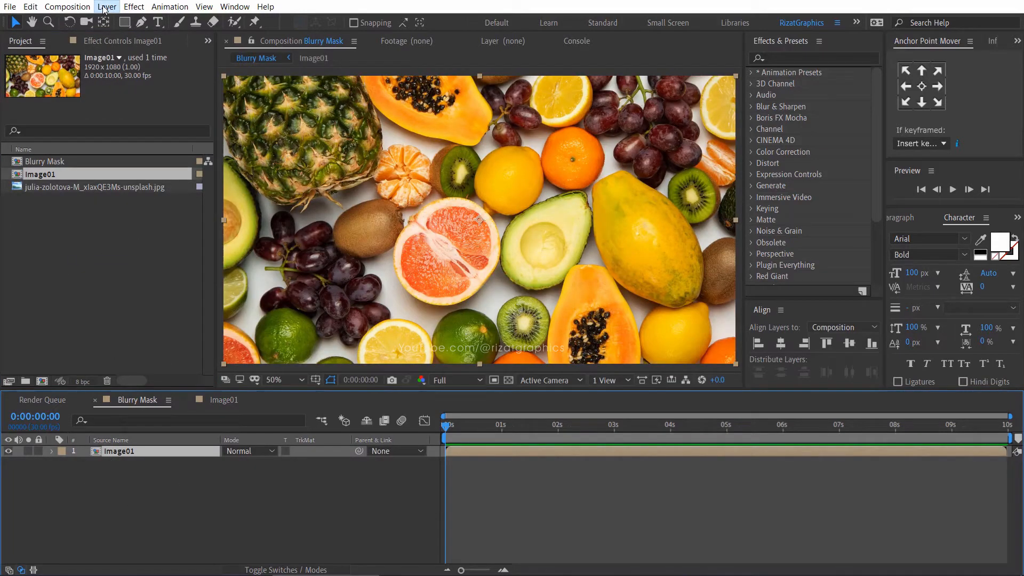
Add a new black full-frame solid layer named Mask.
left_click(106, 7)
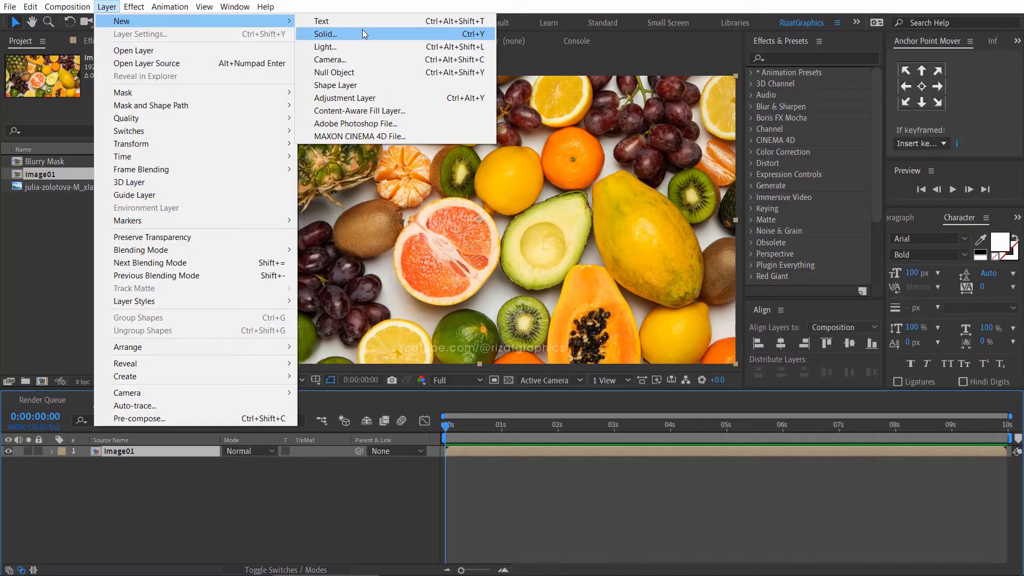
left_click(325, 33)
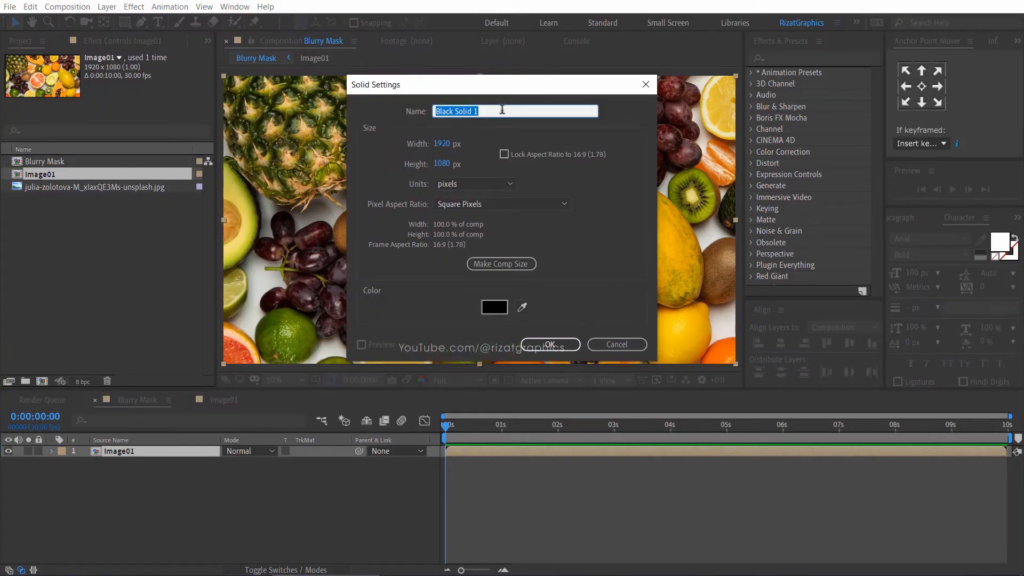
type("Mask")
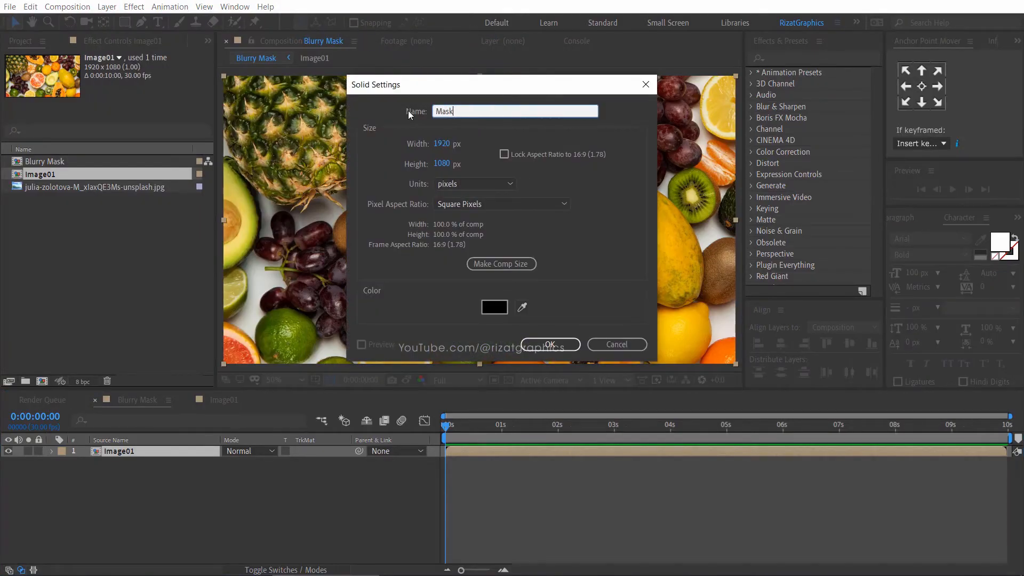
left_click(549, 345)
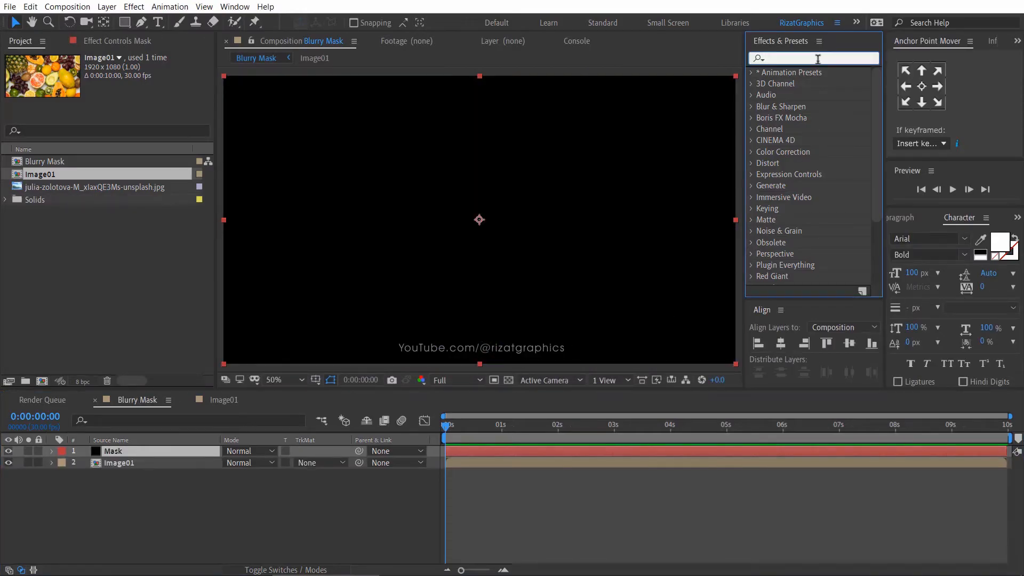
Apply Gradient Ramp to the Mask layer and set its ramp shape to radial.
type("gradient ram")
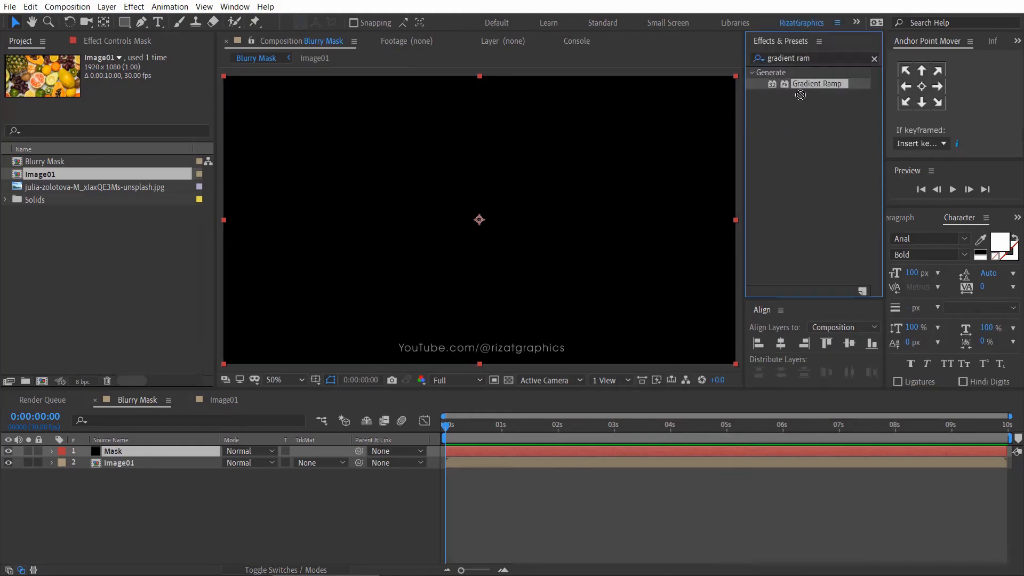
double_click(818, 83)
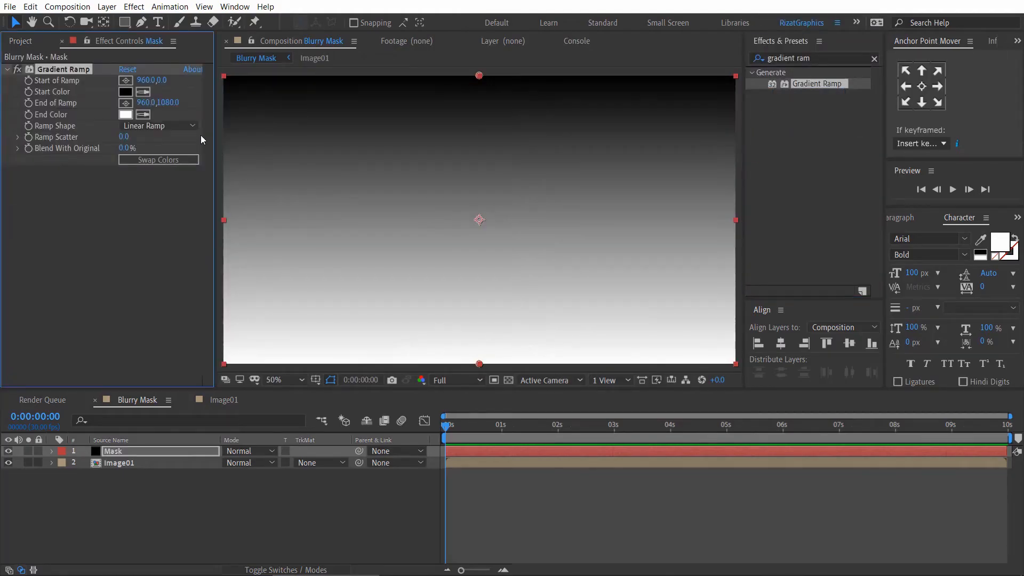
left_click(159, 126)
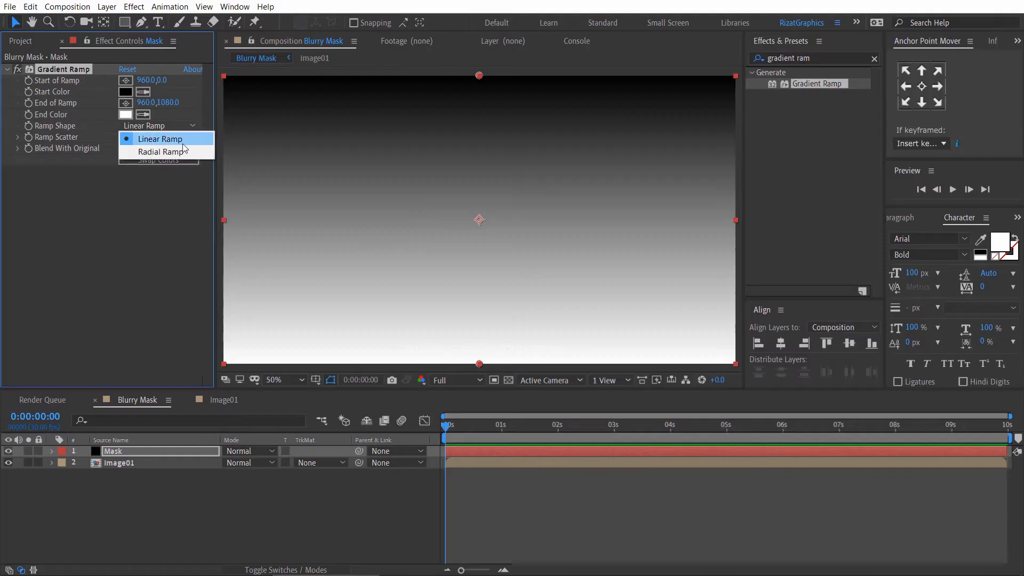
left_click(158, 152)
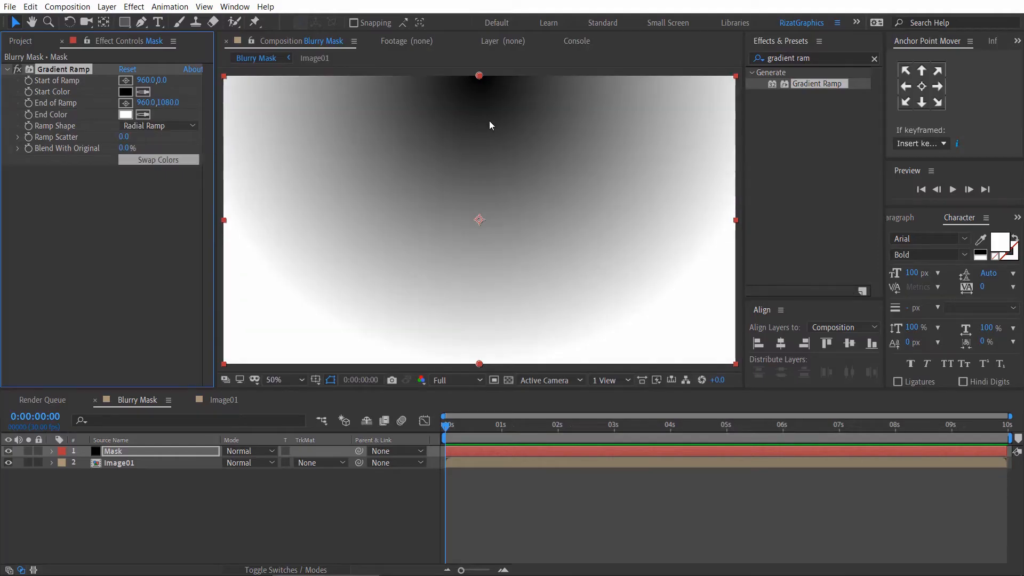
Move the gradient's dark Start of Ramp point onto the centre of the frame.
left_click_drag(479, 76, 487, 189)
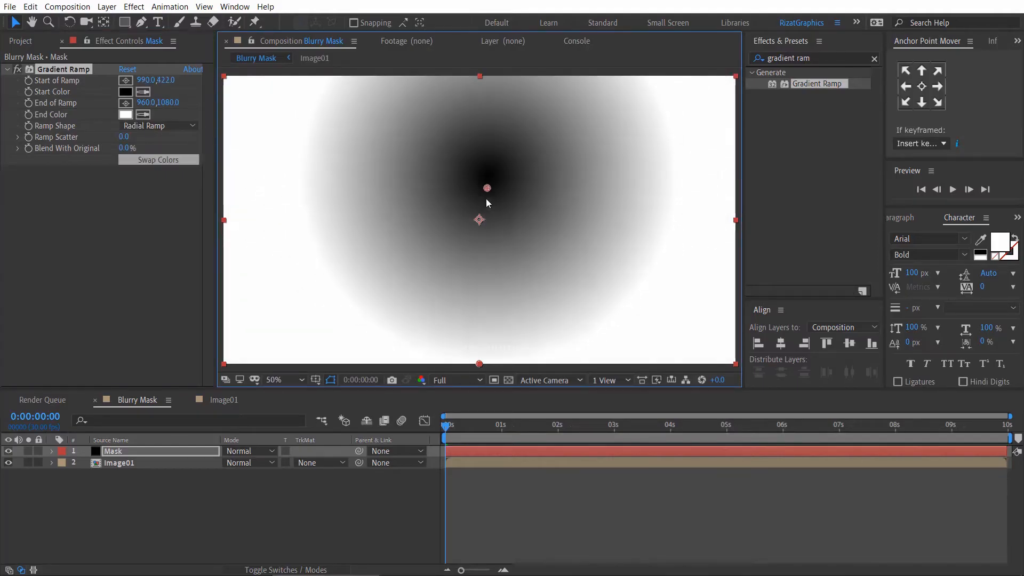
left_click_drag(487, 188, 614, 224)
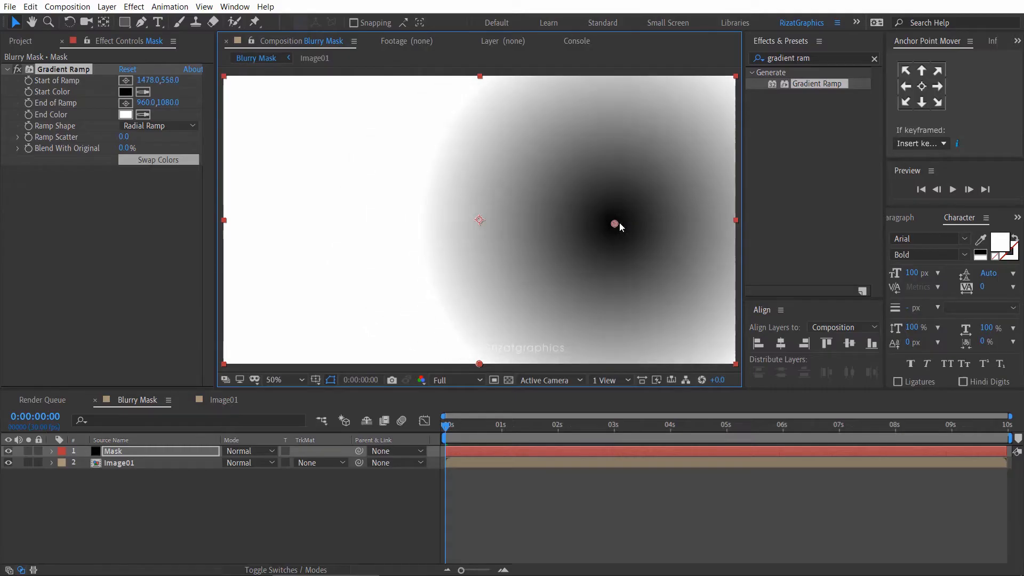
left_click_drag(615, 224, 480, 219)
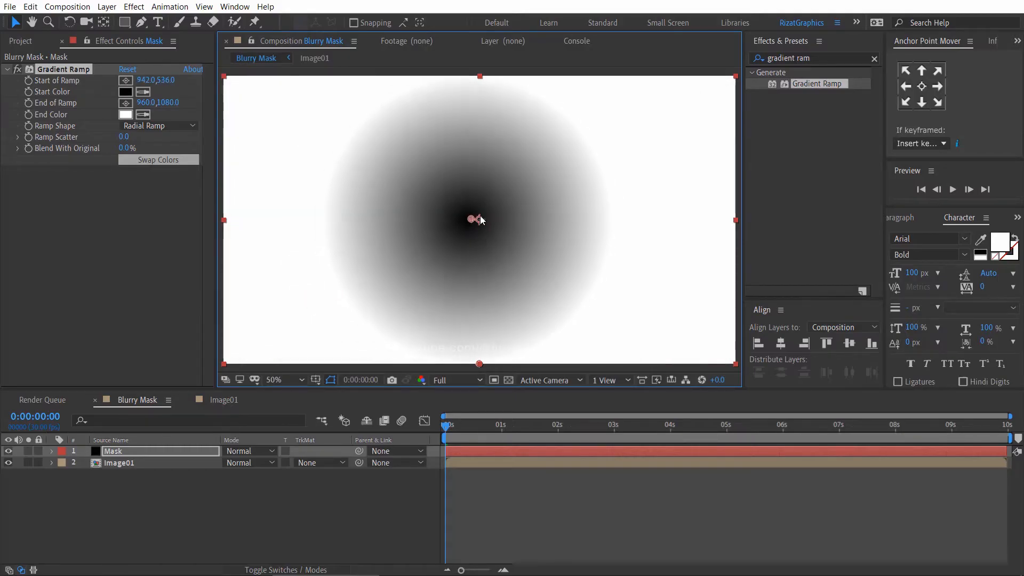
left_click_drag(470, 220, 479, 220)
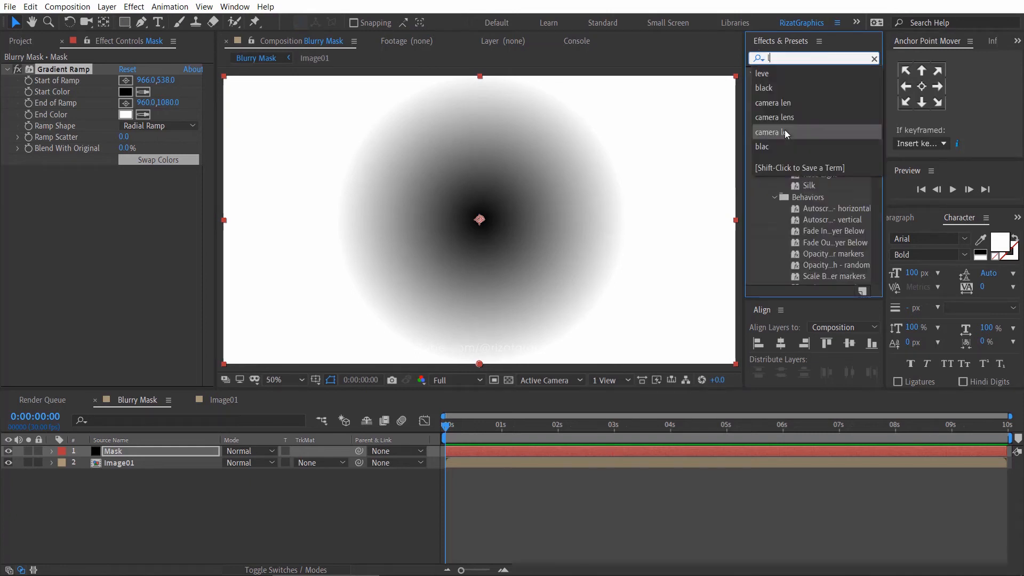
Apply Levels to the Mask and set Gamma to 0.5 to enlarge the dark circle.
type("evel")
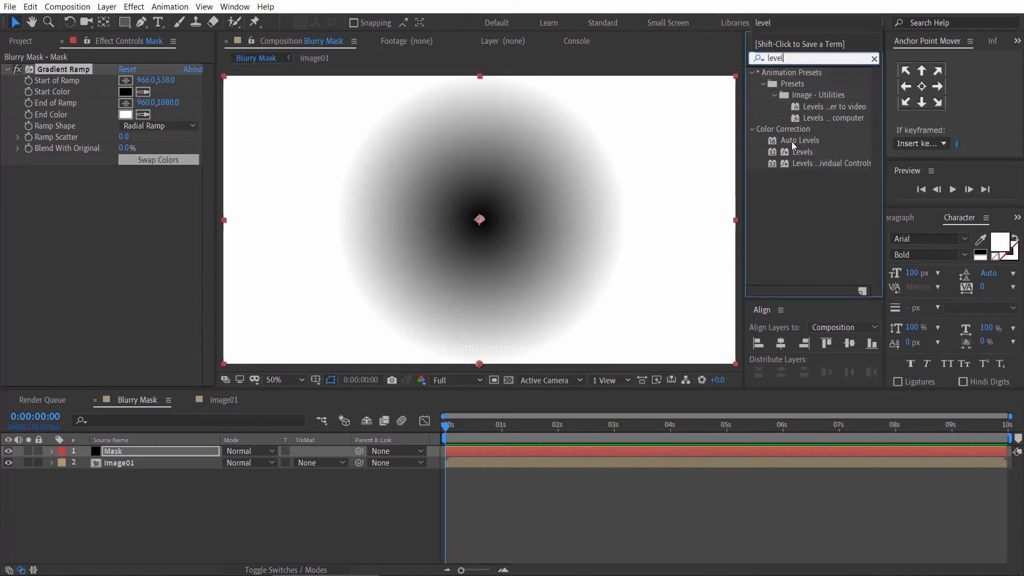
left_click(803, 151)
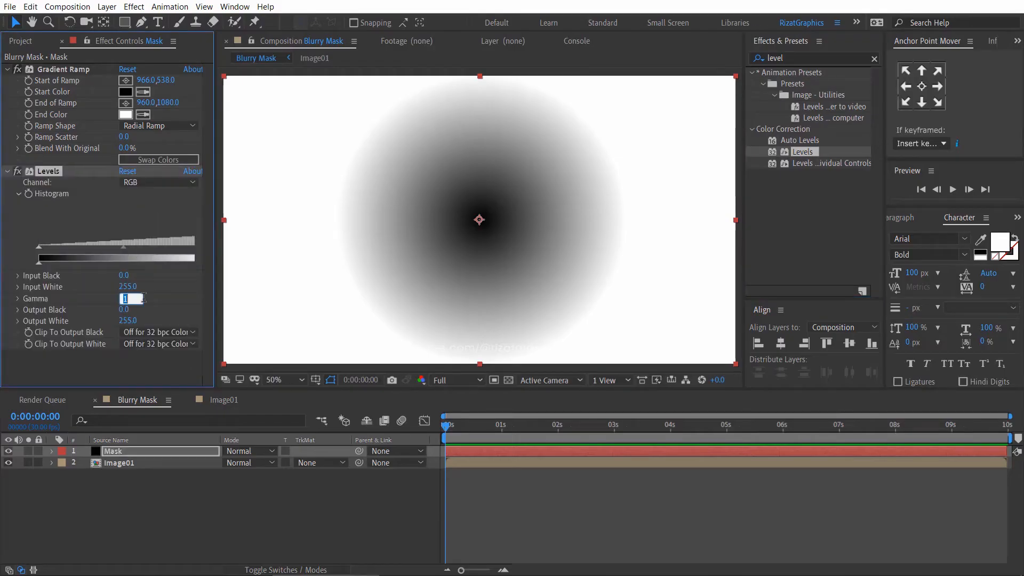
type("0.5")
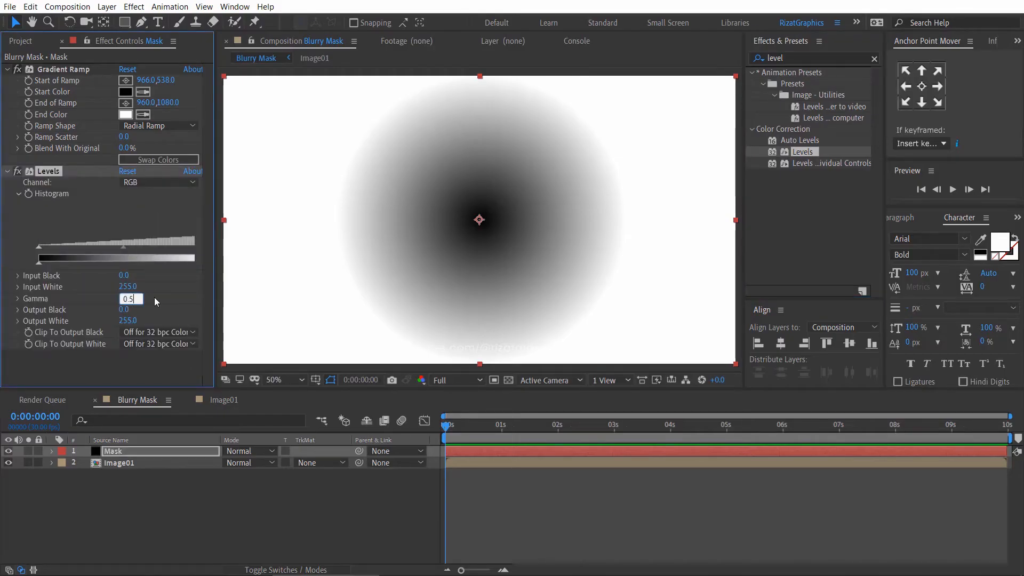
key("Enter")
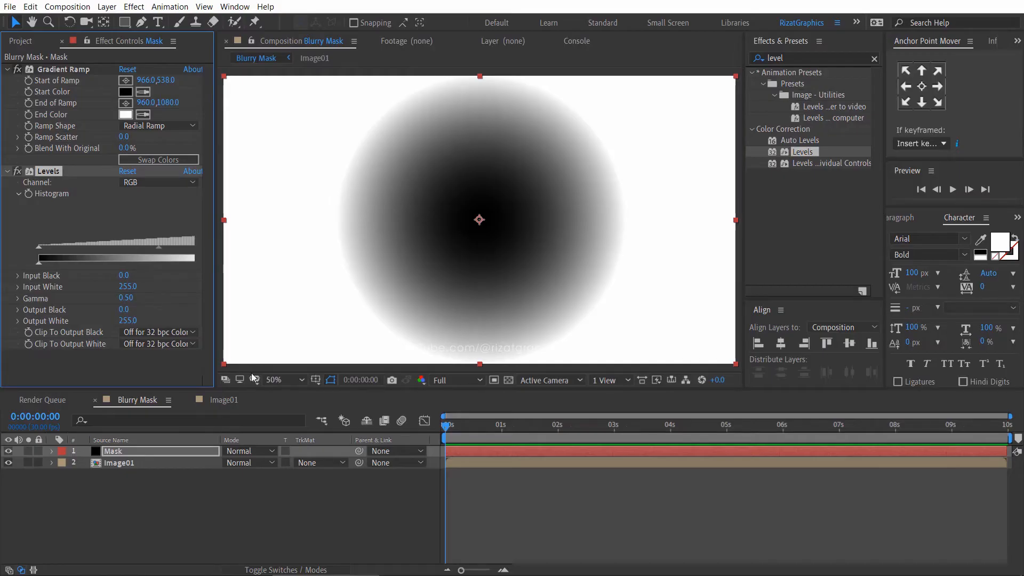
left_click(120, 462)
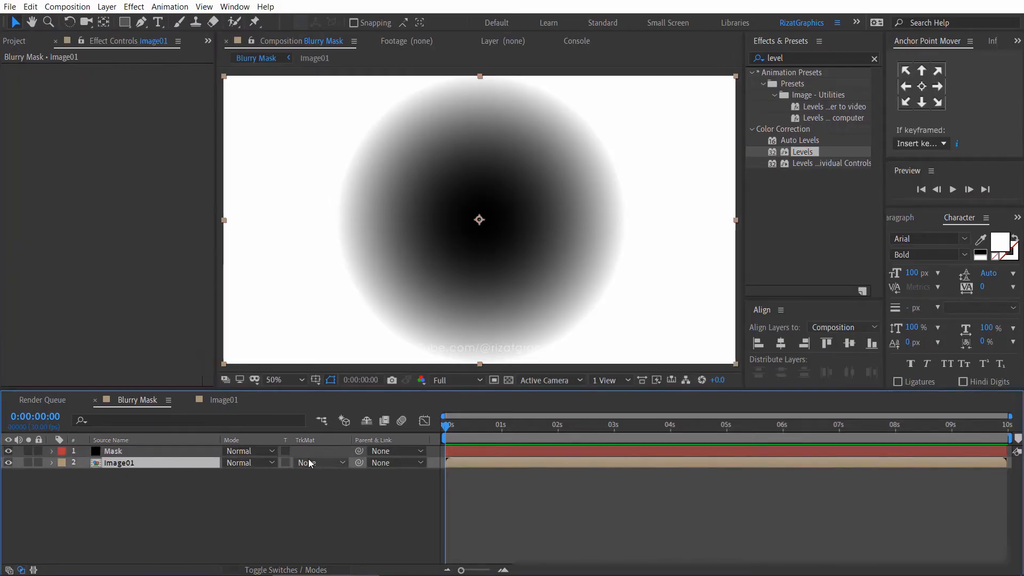
Set Image01's track matte to Luma Inverted Matte and add a second fruit copy beneath.
left_click(320, 462)
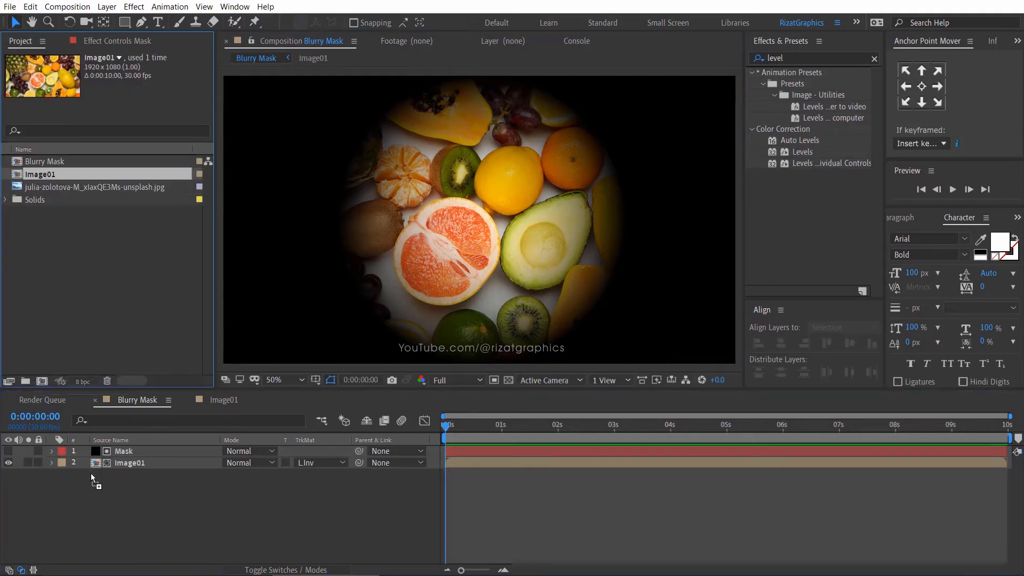
left_click_drag(40, 174, 131, 473)
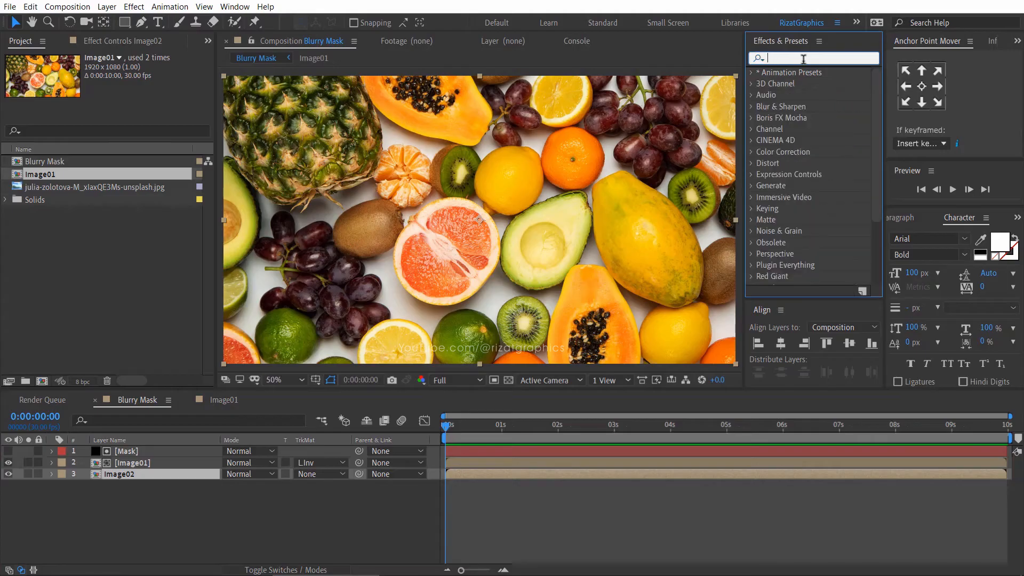
Apply Camera Lens Blur to Image02 with Blur Radius 25 and Repeat Edge Pixels on.
type("camera lens")
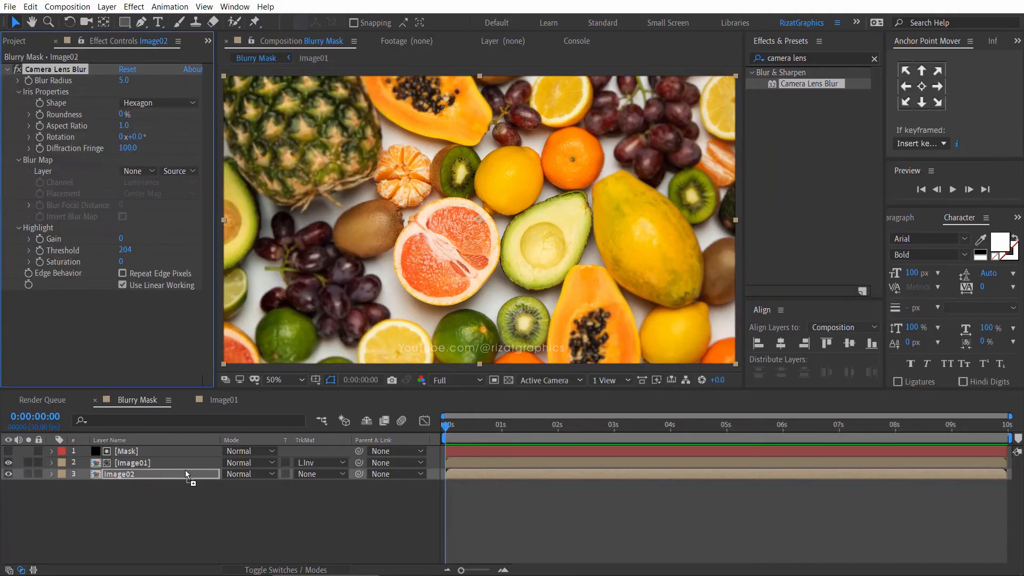
left_click(124, 80)
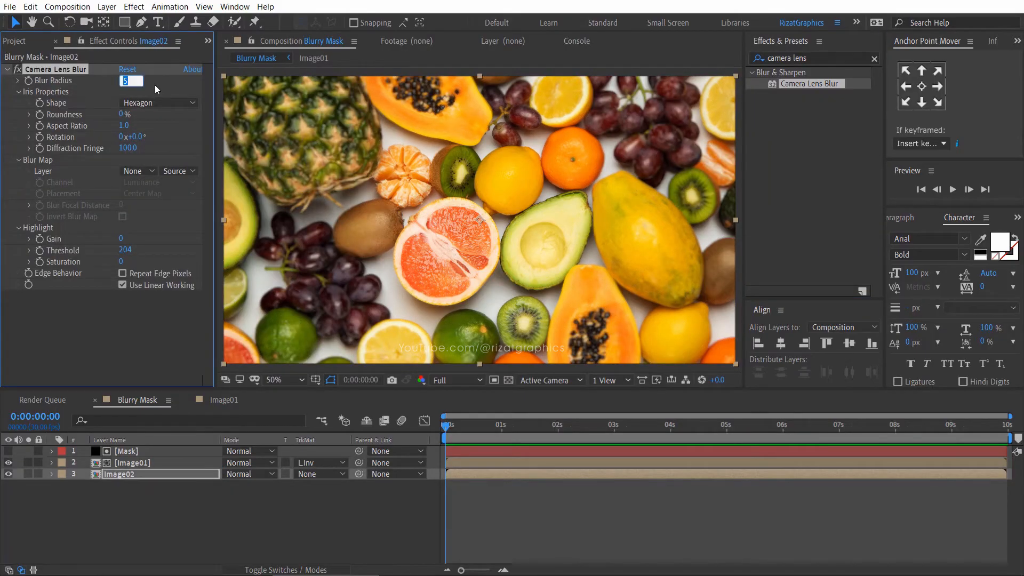
type("25.0")
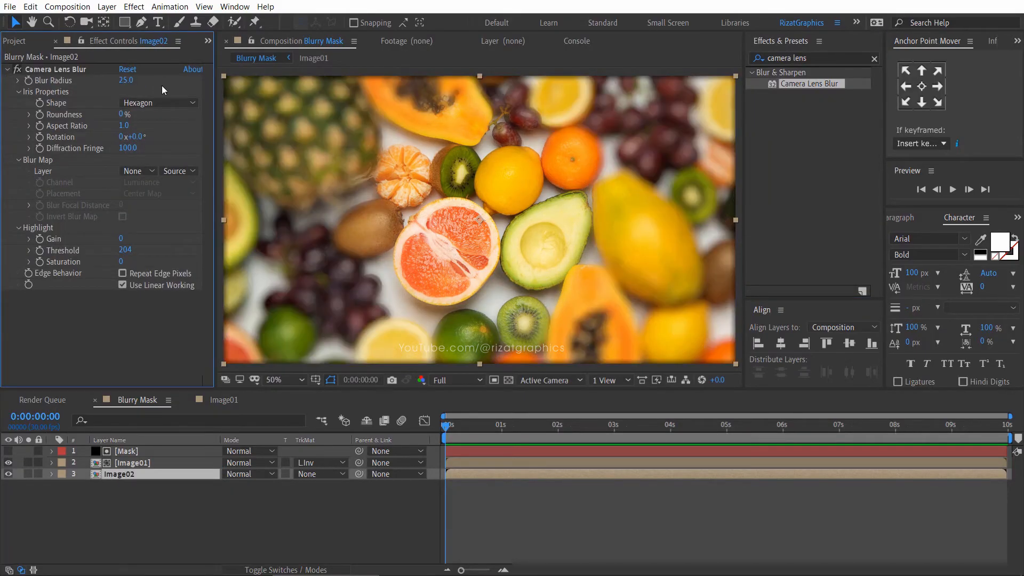
left_click(122, 273)
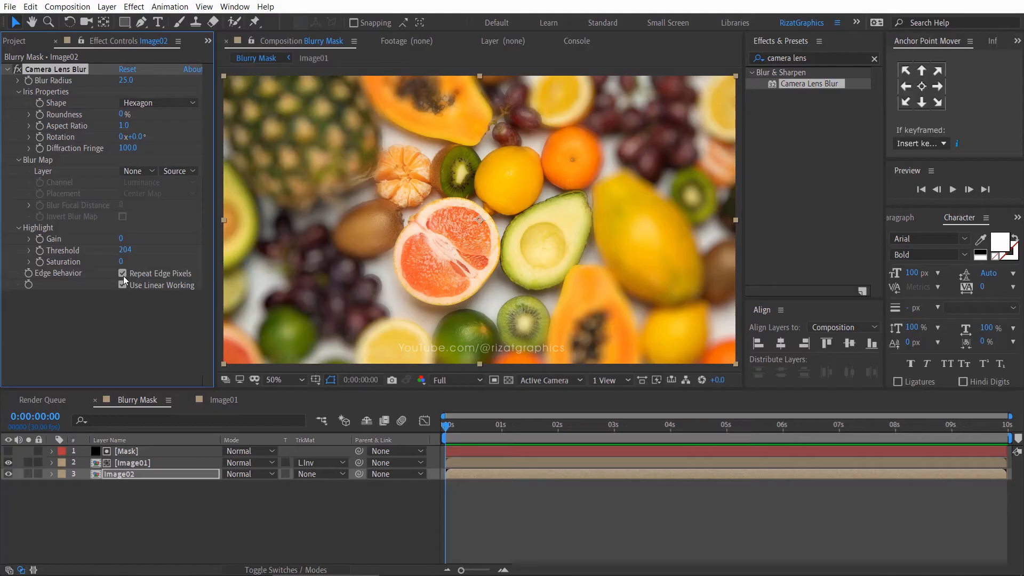
left_click(127, 451)
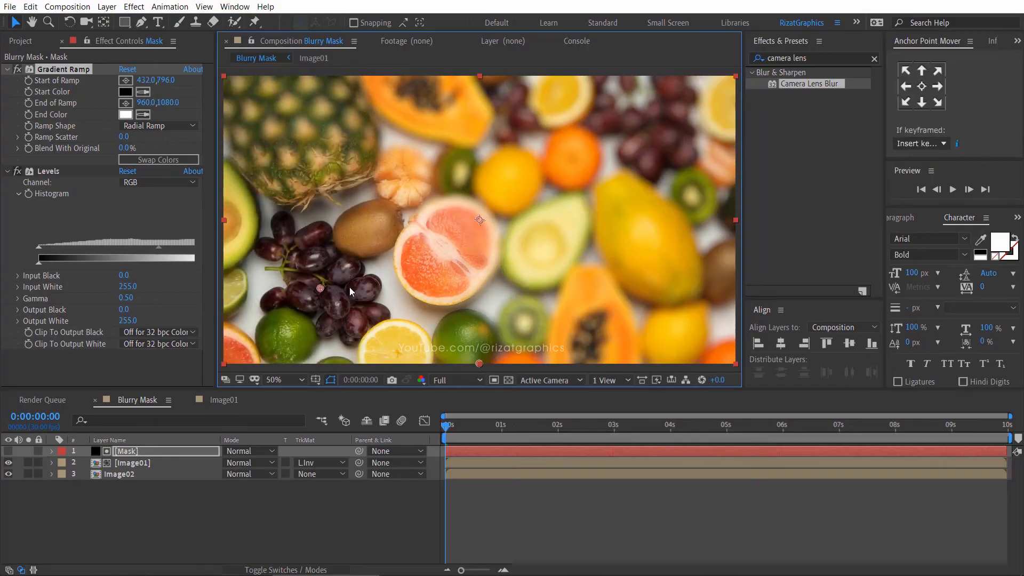
Drag the gradient's Start of Ramp point up onto the yellow orange and avocado.
left_click_drag(320, 287, 532, 183)
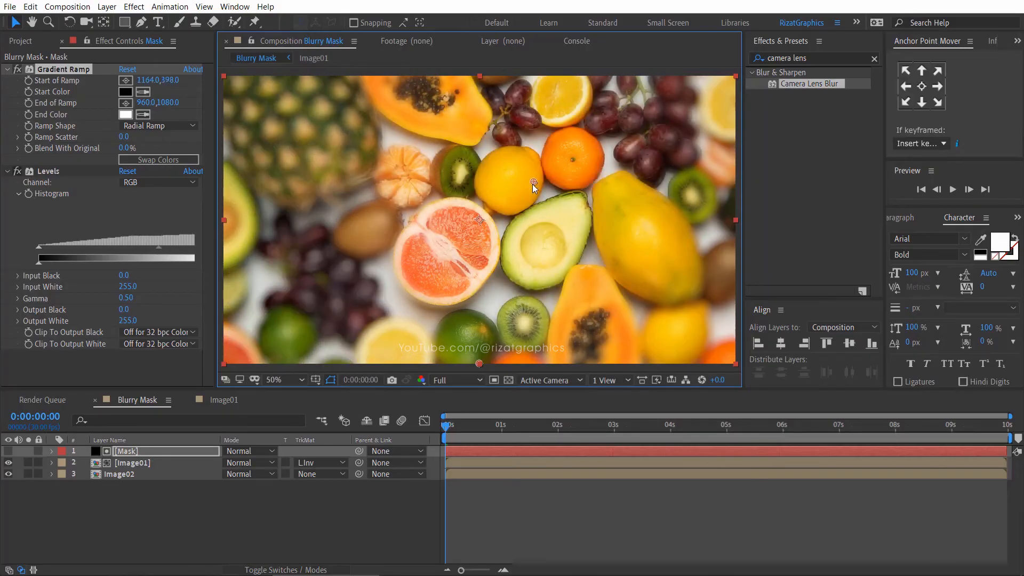
left_click(119, 474)
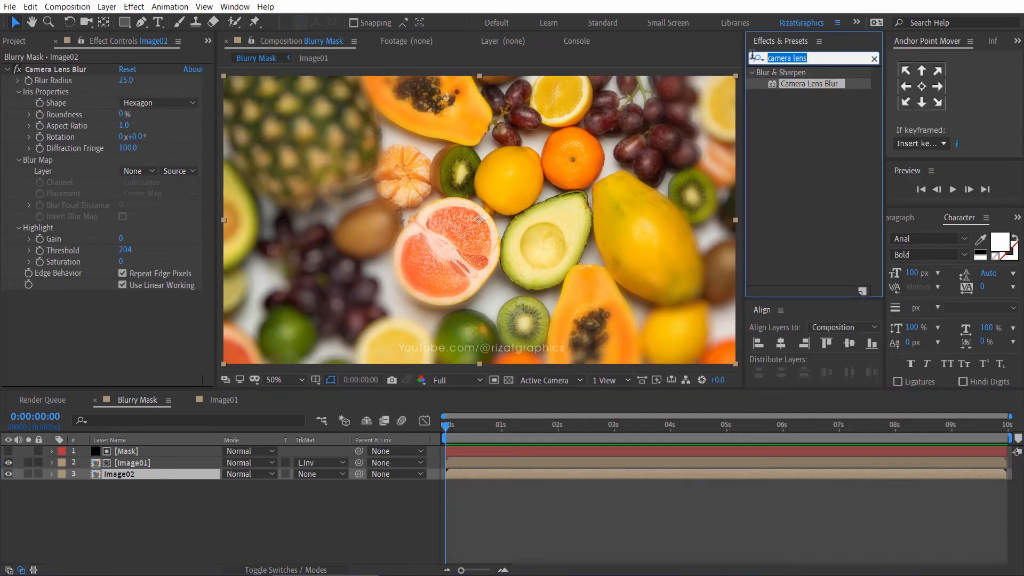
Search the effects for 'blac' to list the Black & White effect.
type("blac")
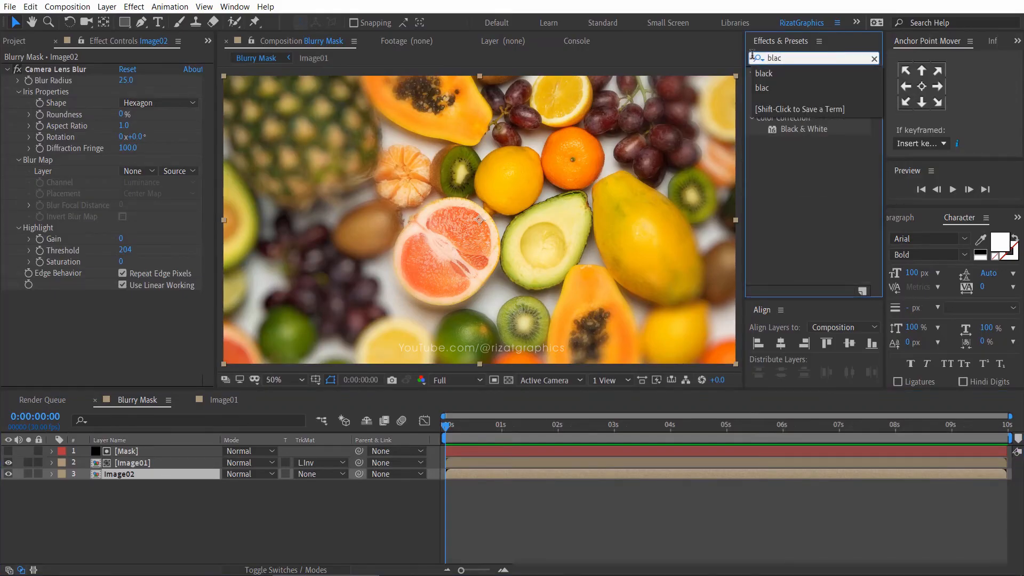